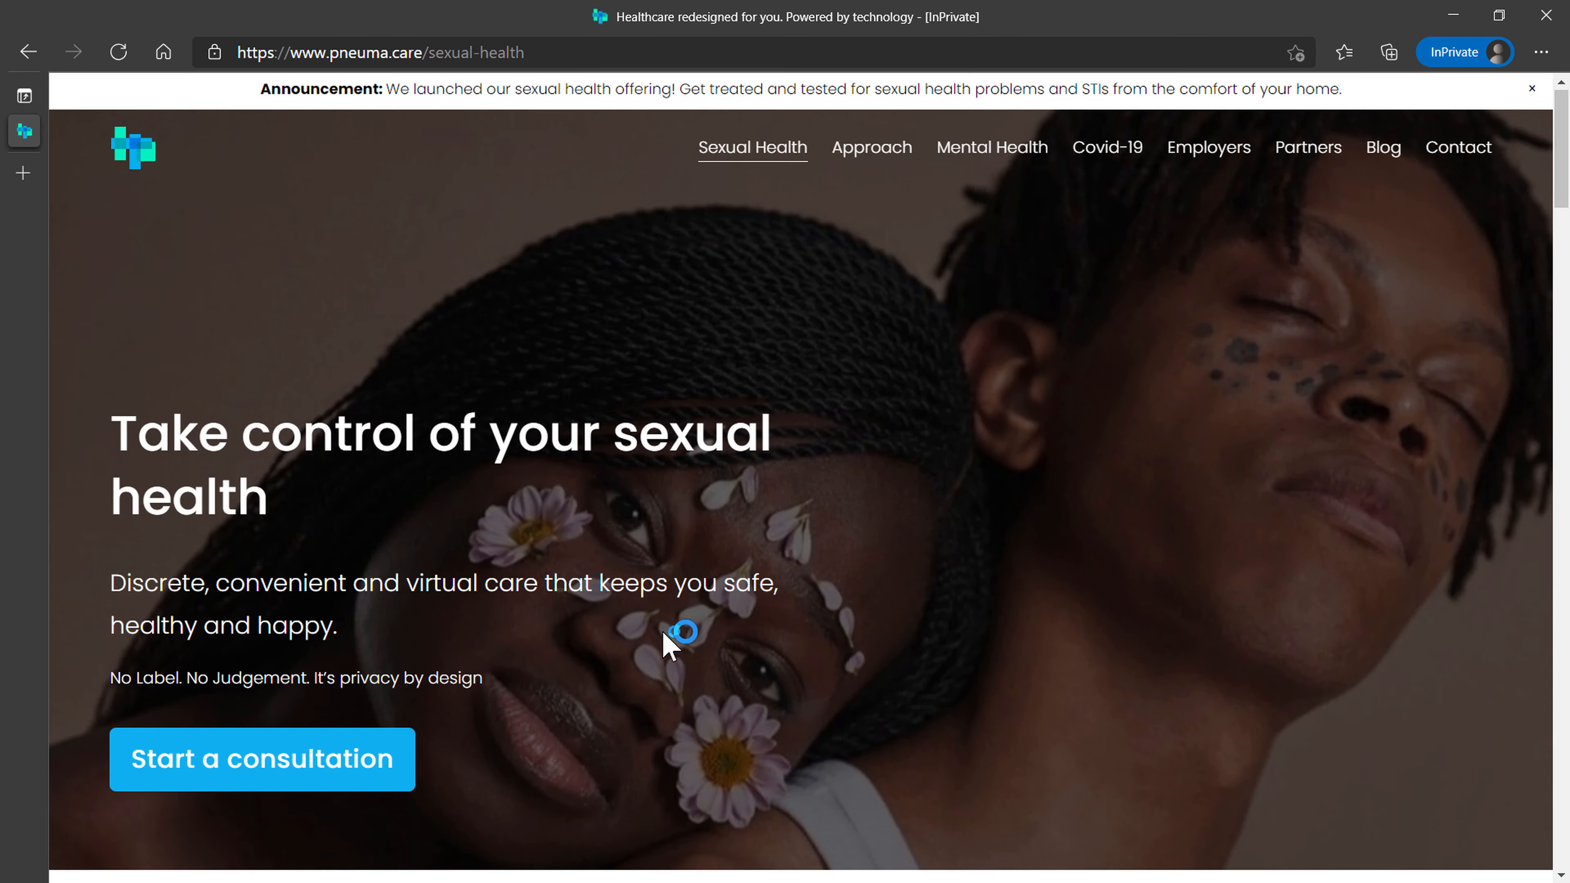
Return to the Pneuma Care home page via the logo
click(1108, 147)
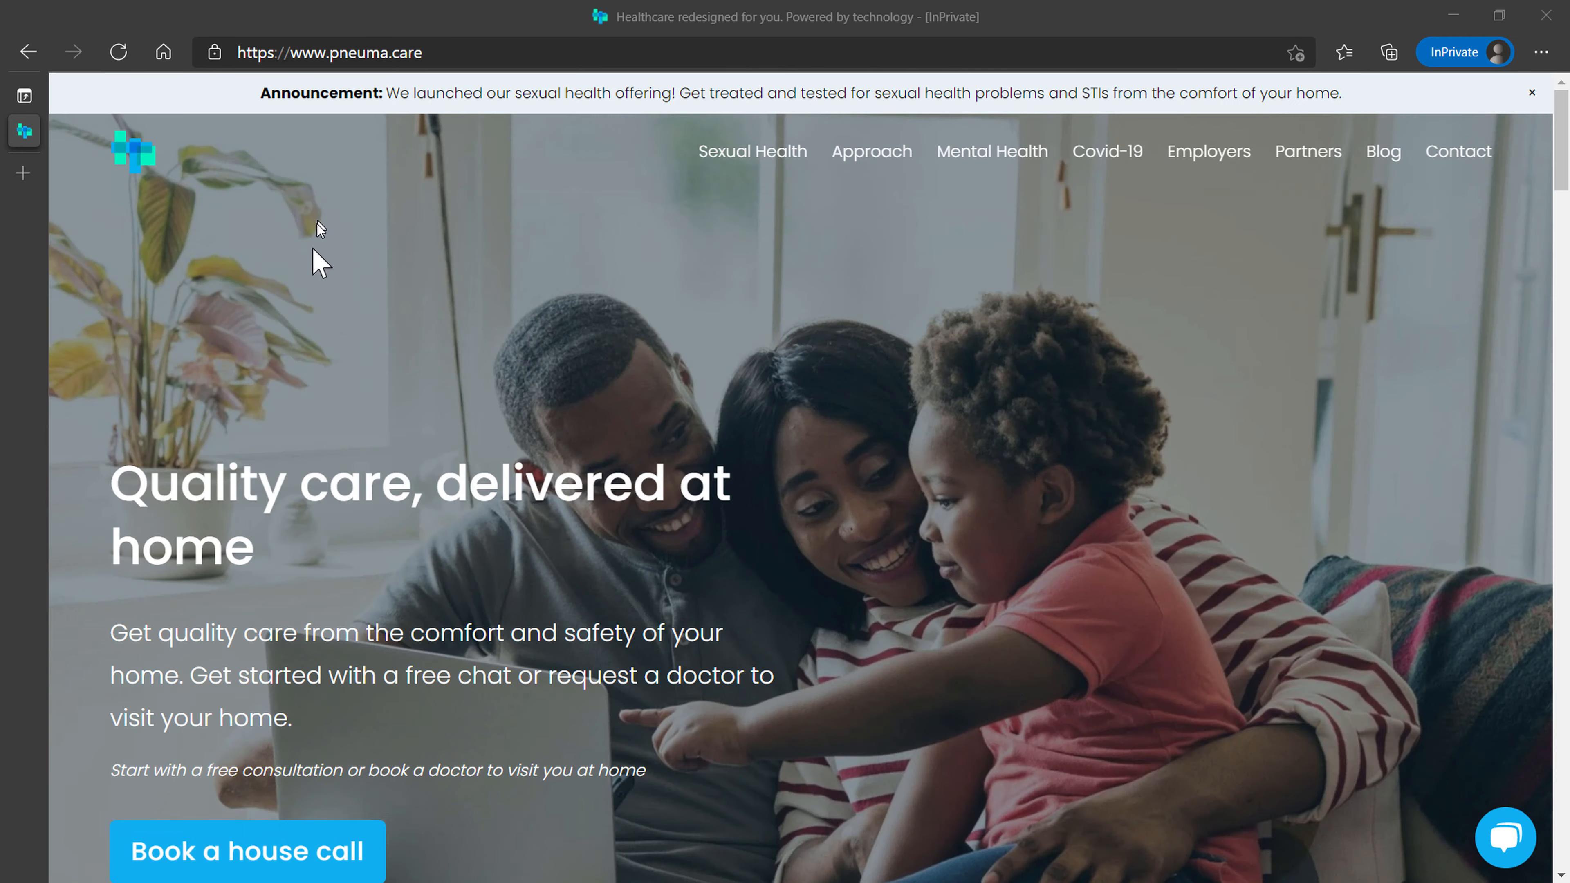
Start a house call booking and answer 'I don't have any condition' for pre-existing conditions
click(245, 855)
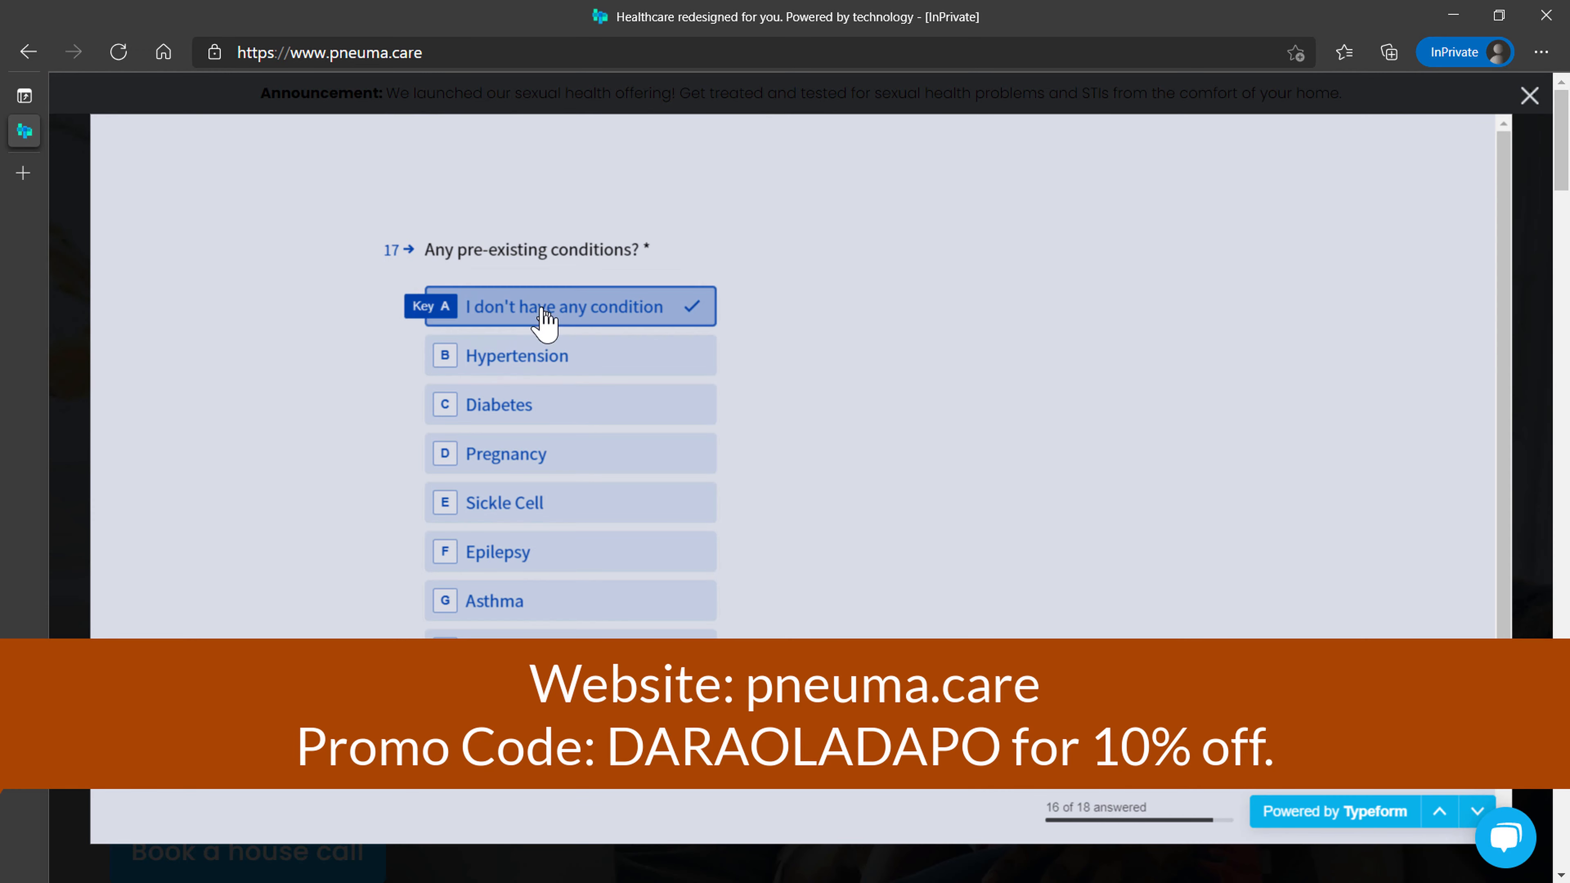
click(541, 306)
text(DARAOLADAPO)
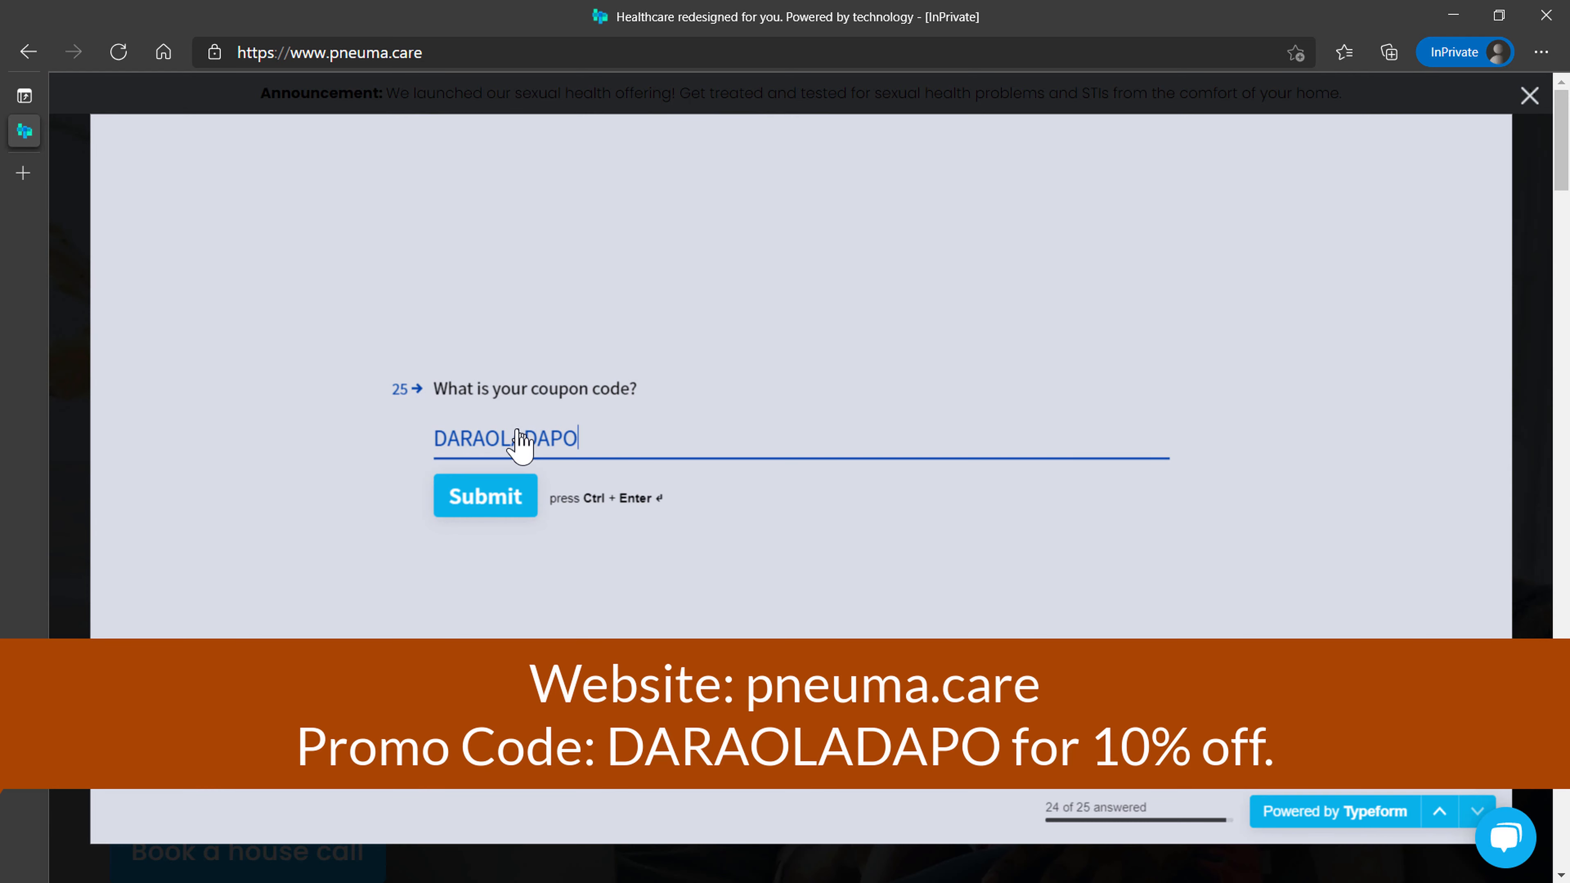
Submit the completed booking form with the coupon code to reach the Make Payment screen
click(485, 496)
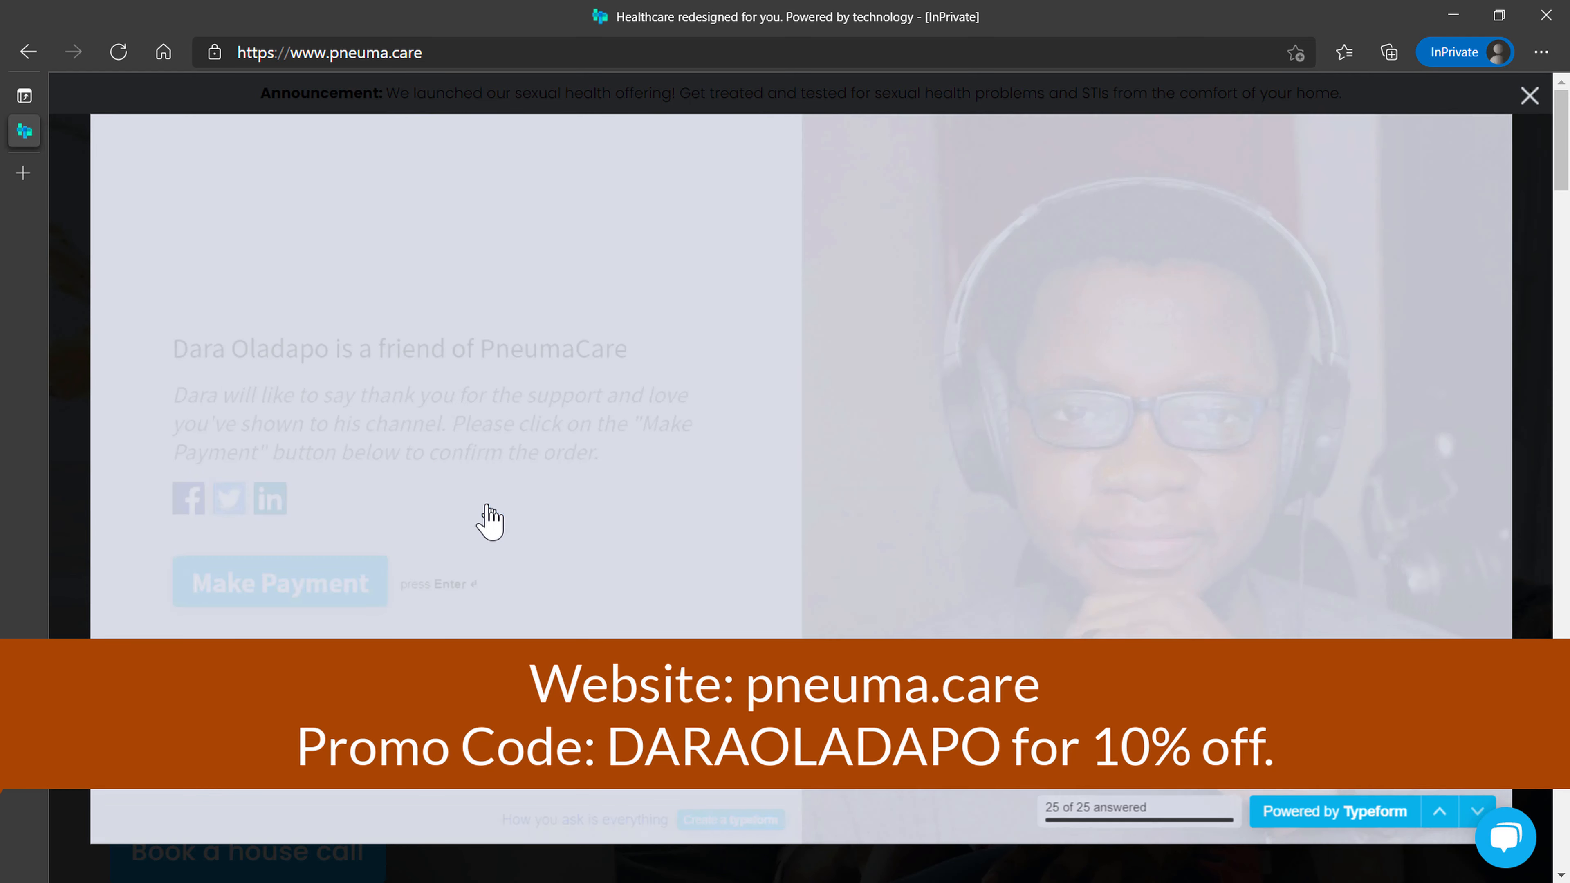